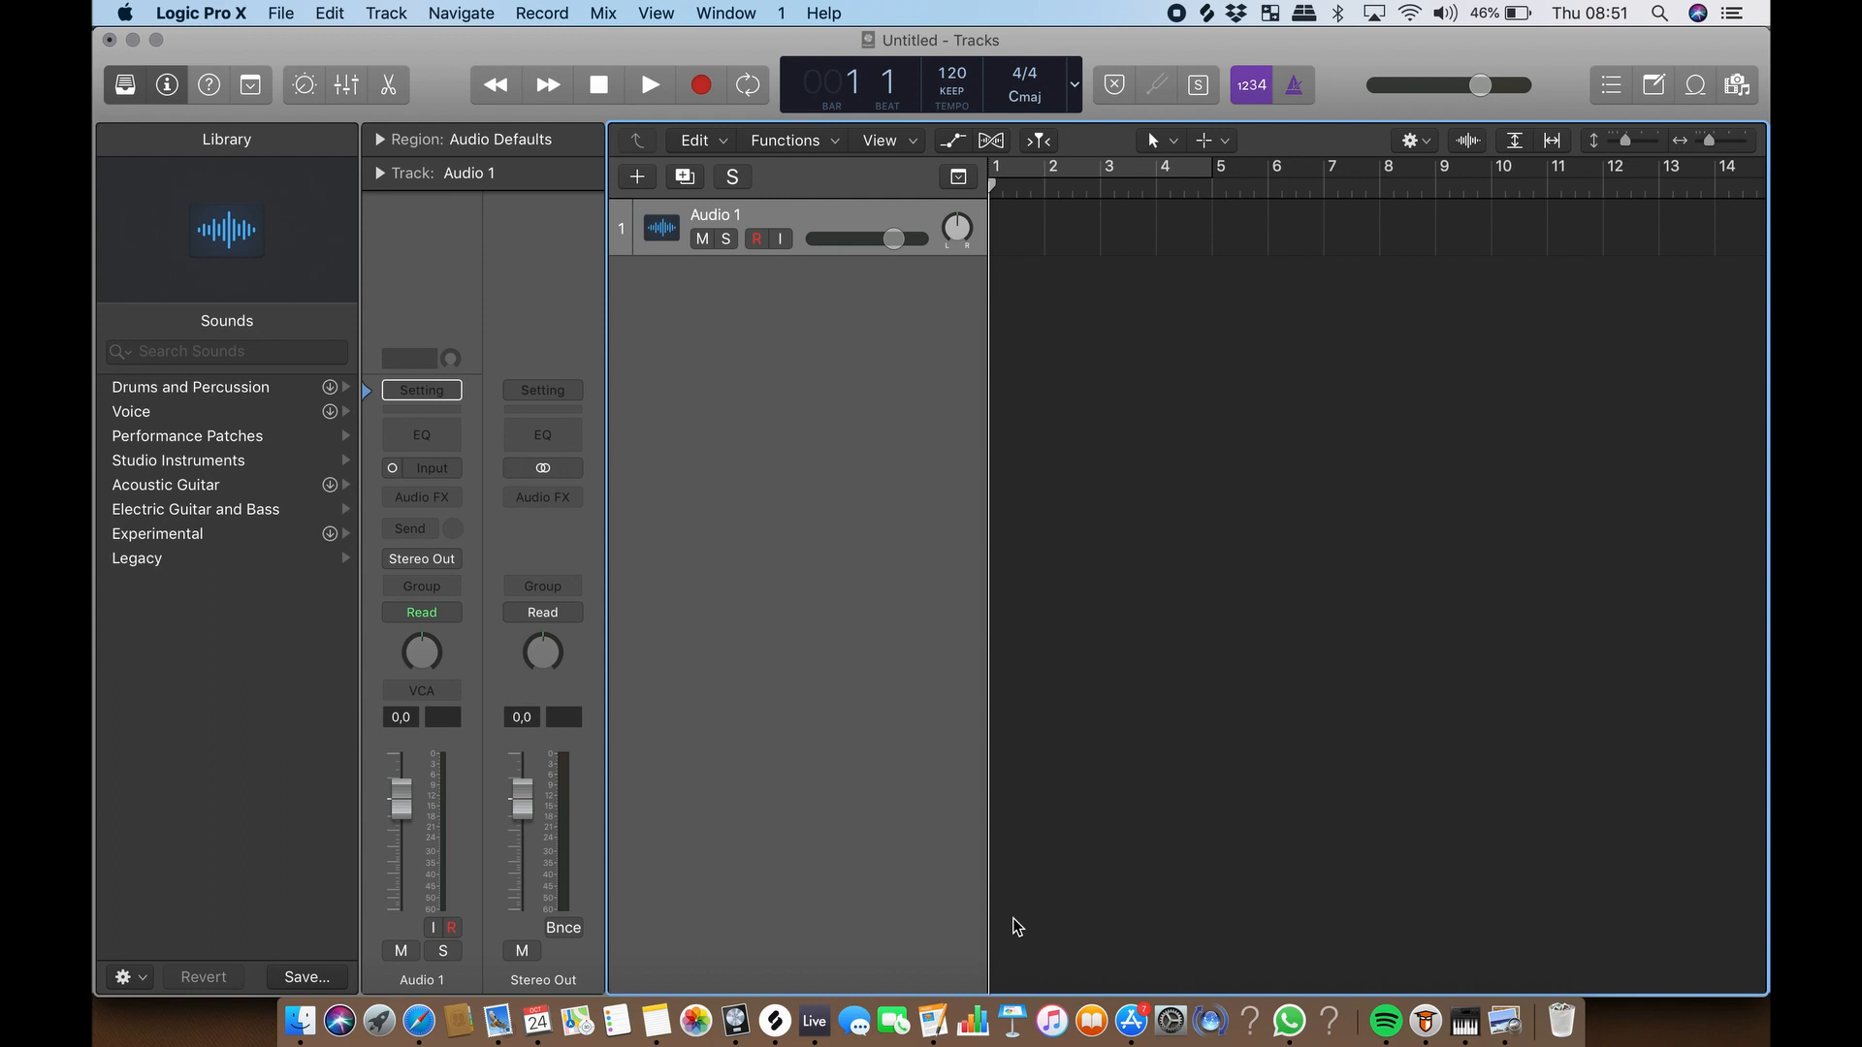
{"action": "mouse_move", "coordinate": [647, 185]}
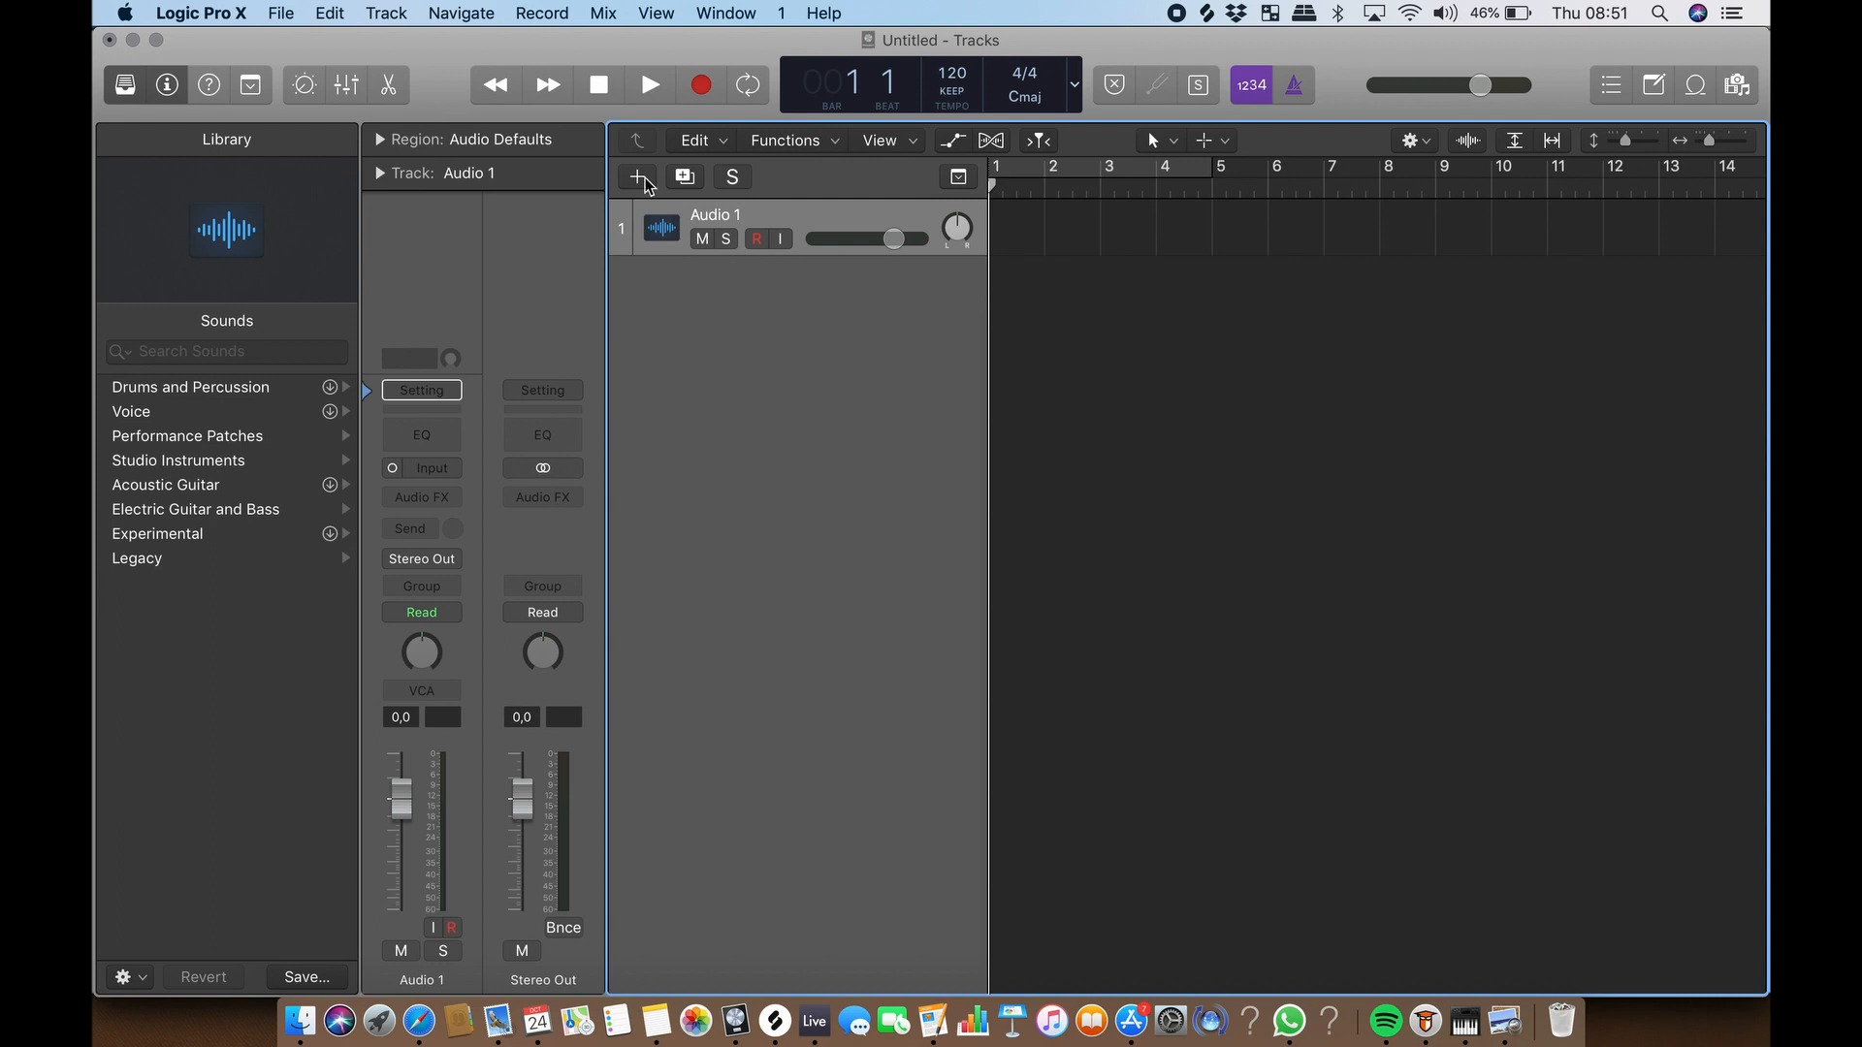
Create a new audio track, Audio 2, below Audio 1
{"action": "left_click", "coordinate": [638, 177]}
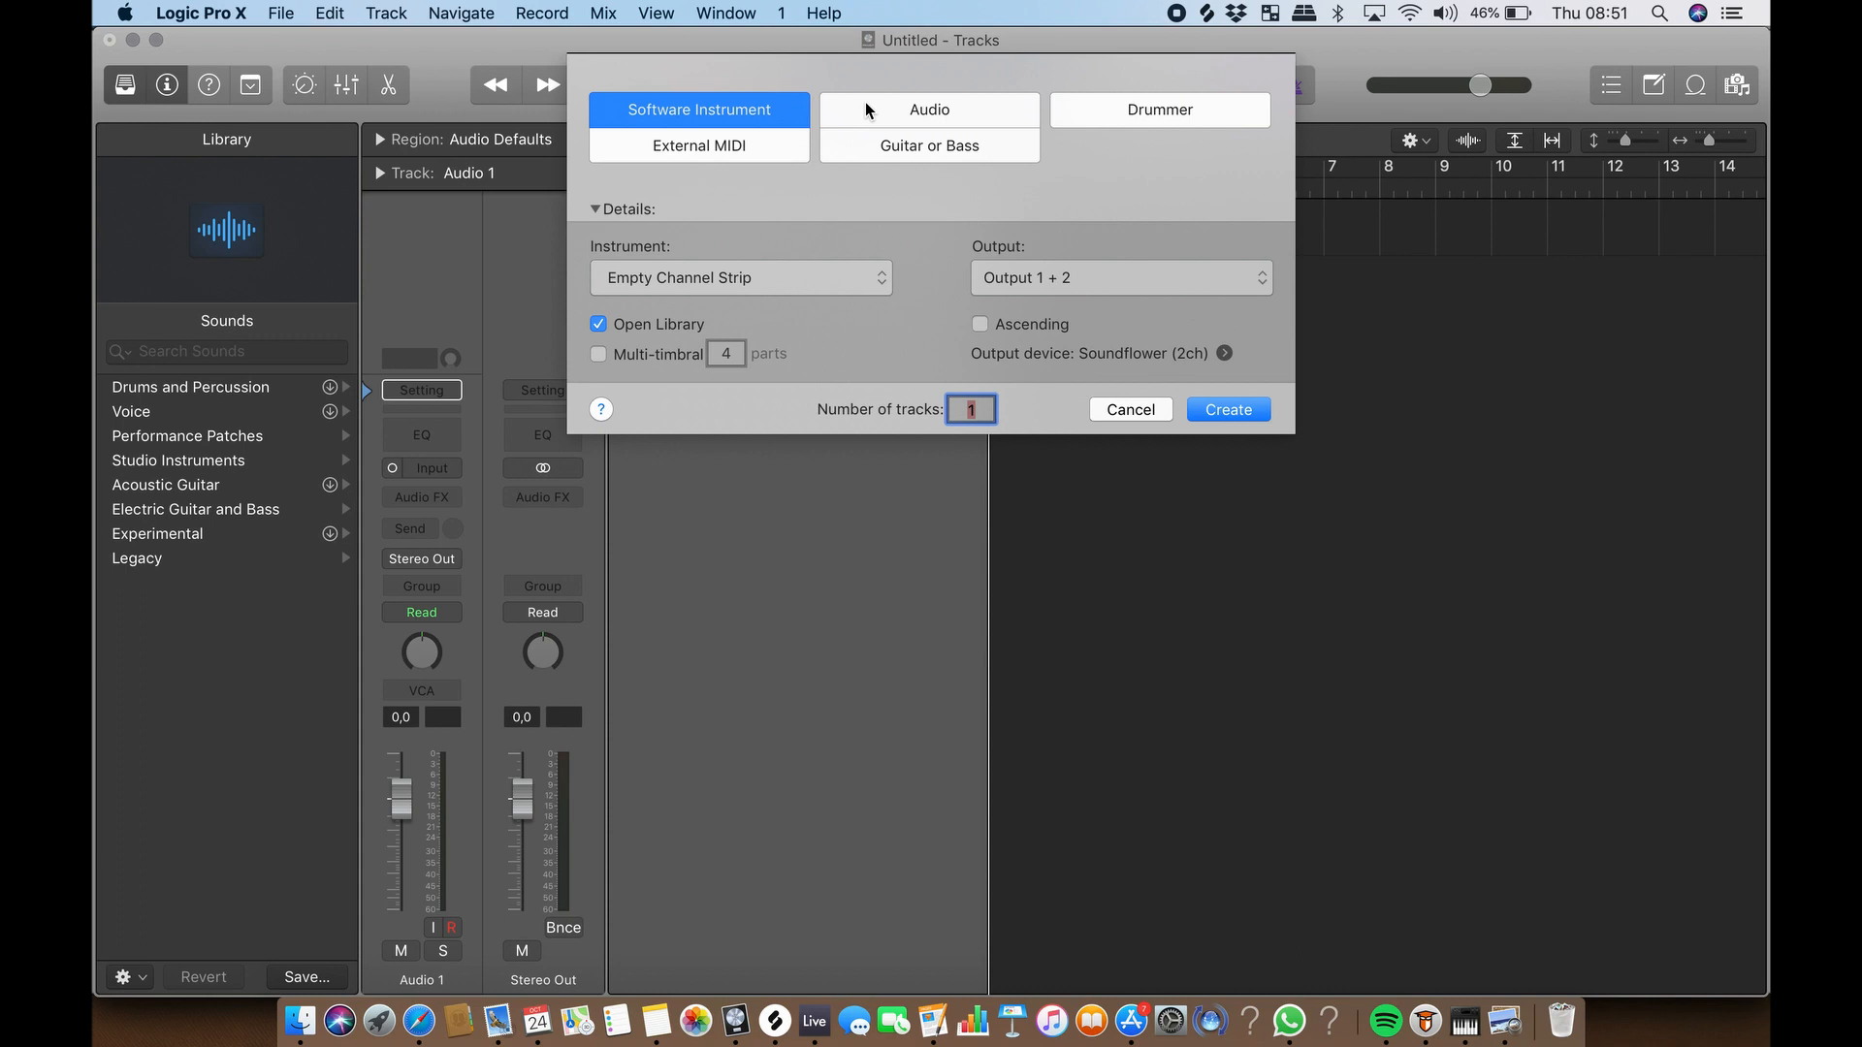
{"action": "left_click", "coordinate": [929, 109]}
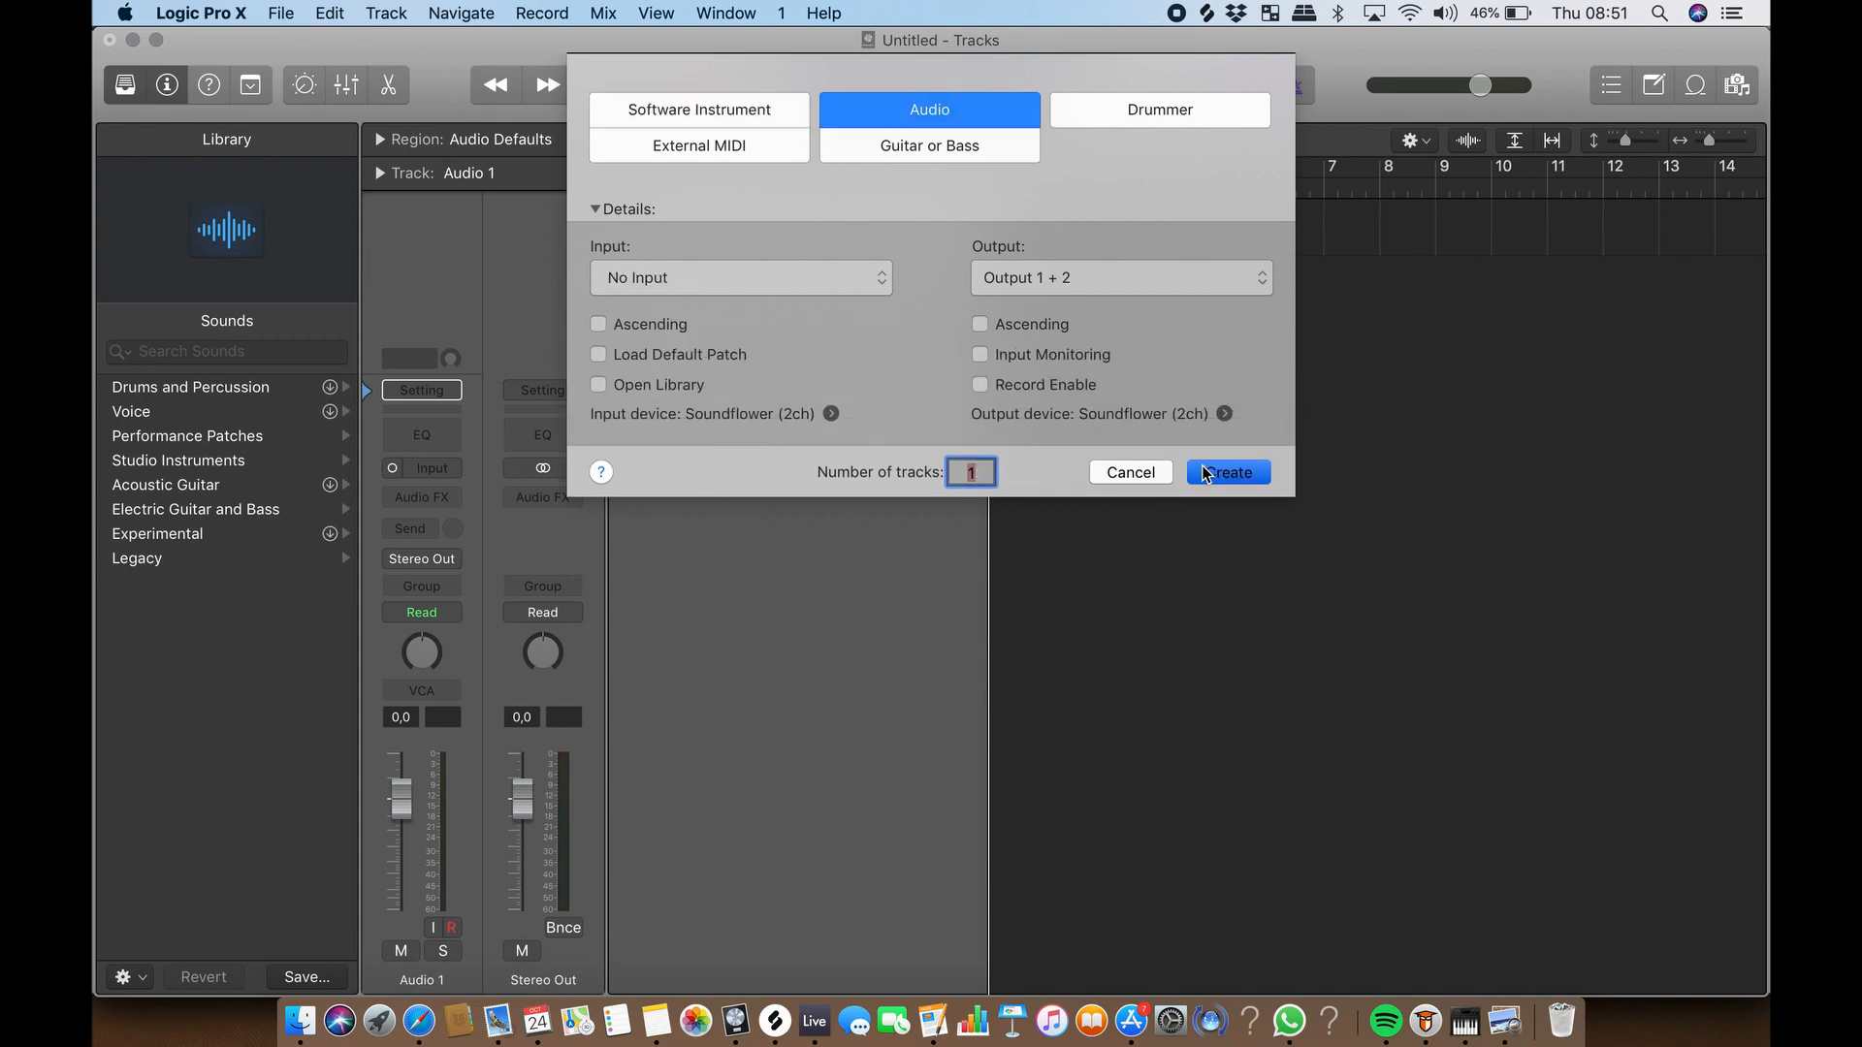
{"action": "left_click", "coordinate": [1227, 471]}
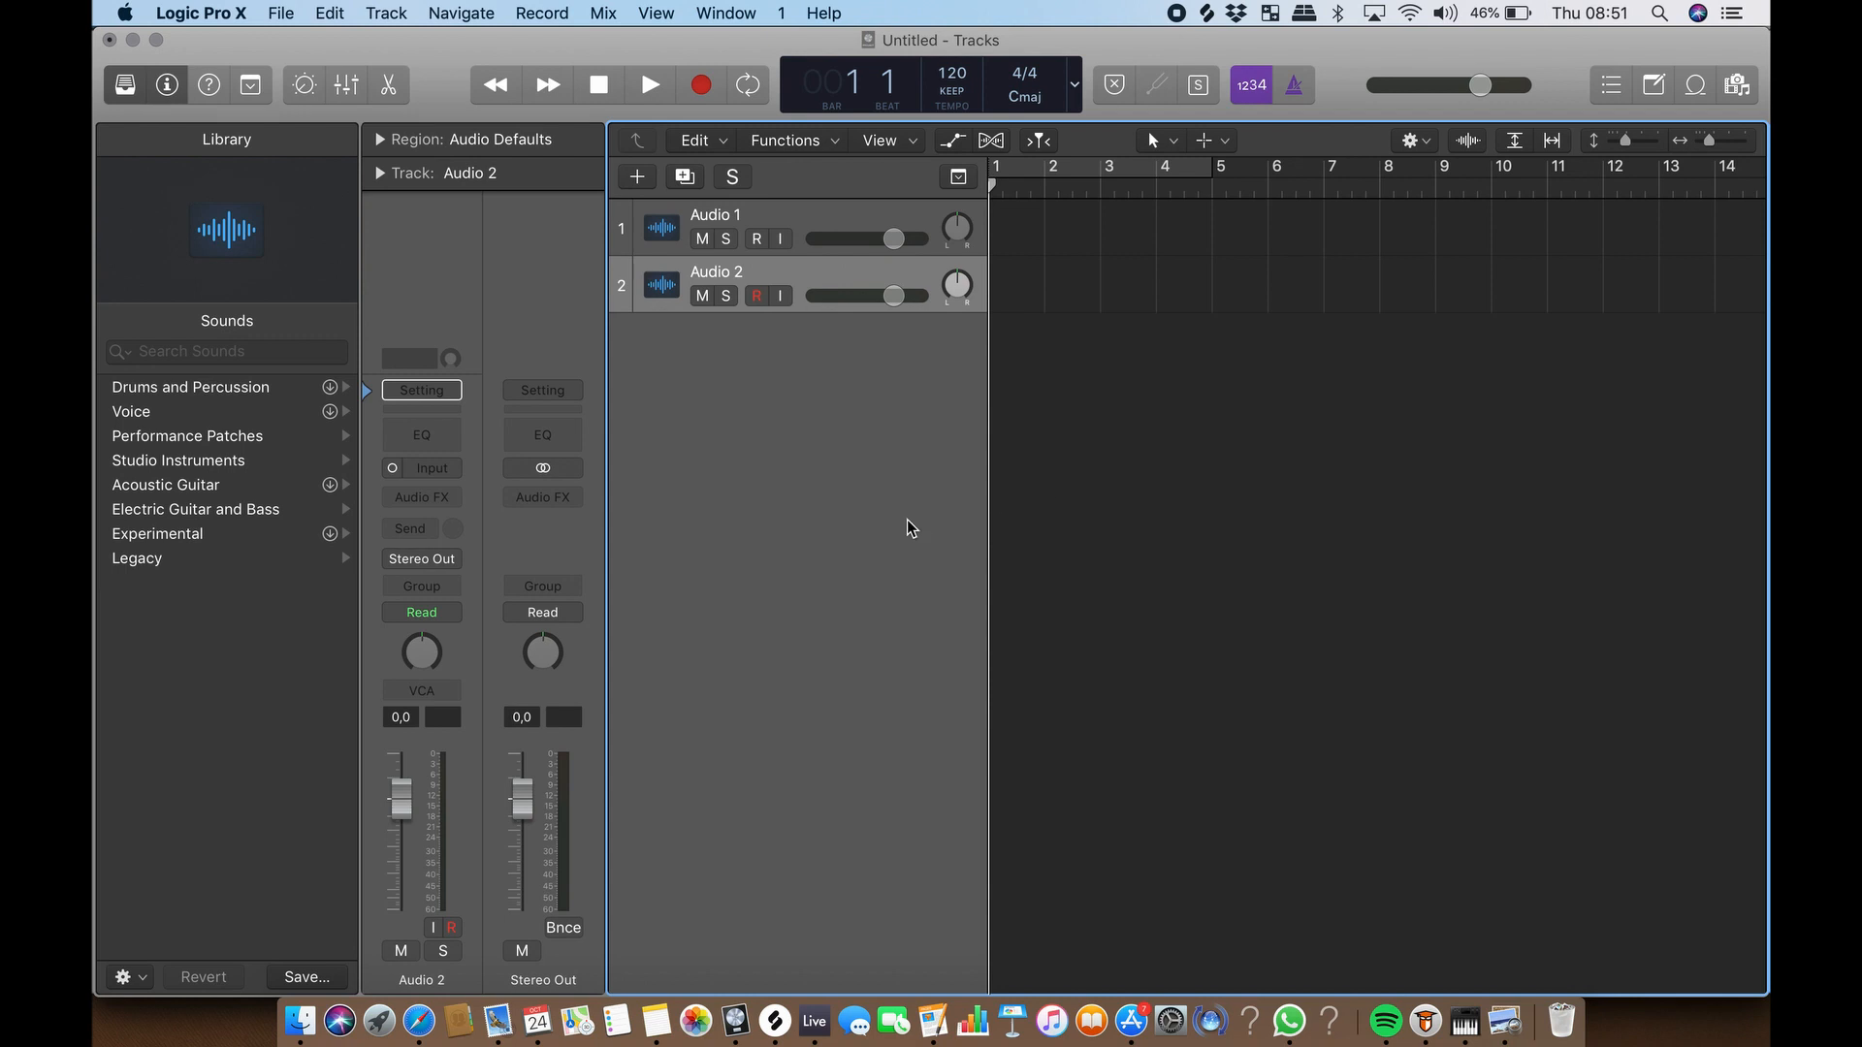
{"action": "mouse_move", "coordinate": [773, 361]}
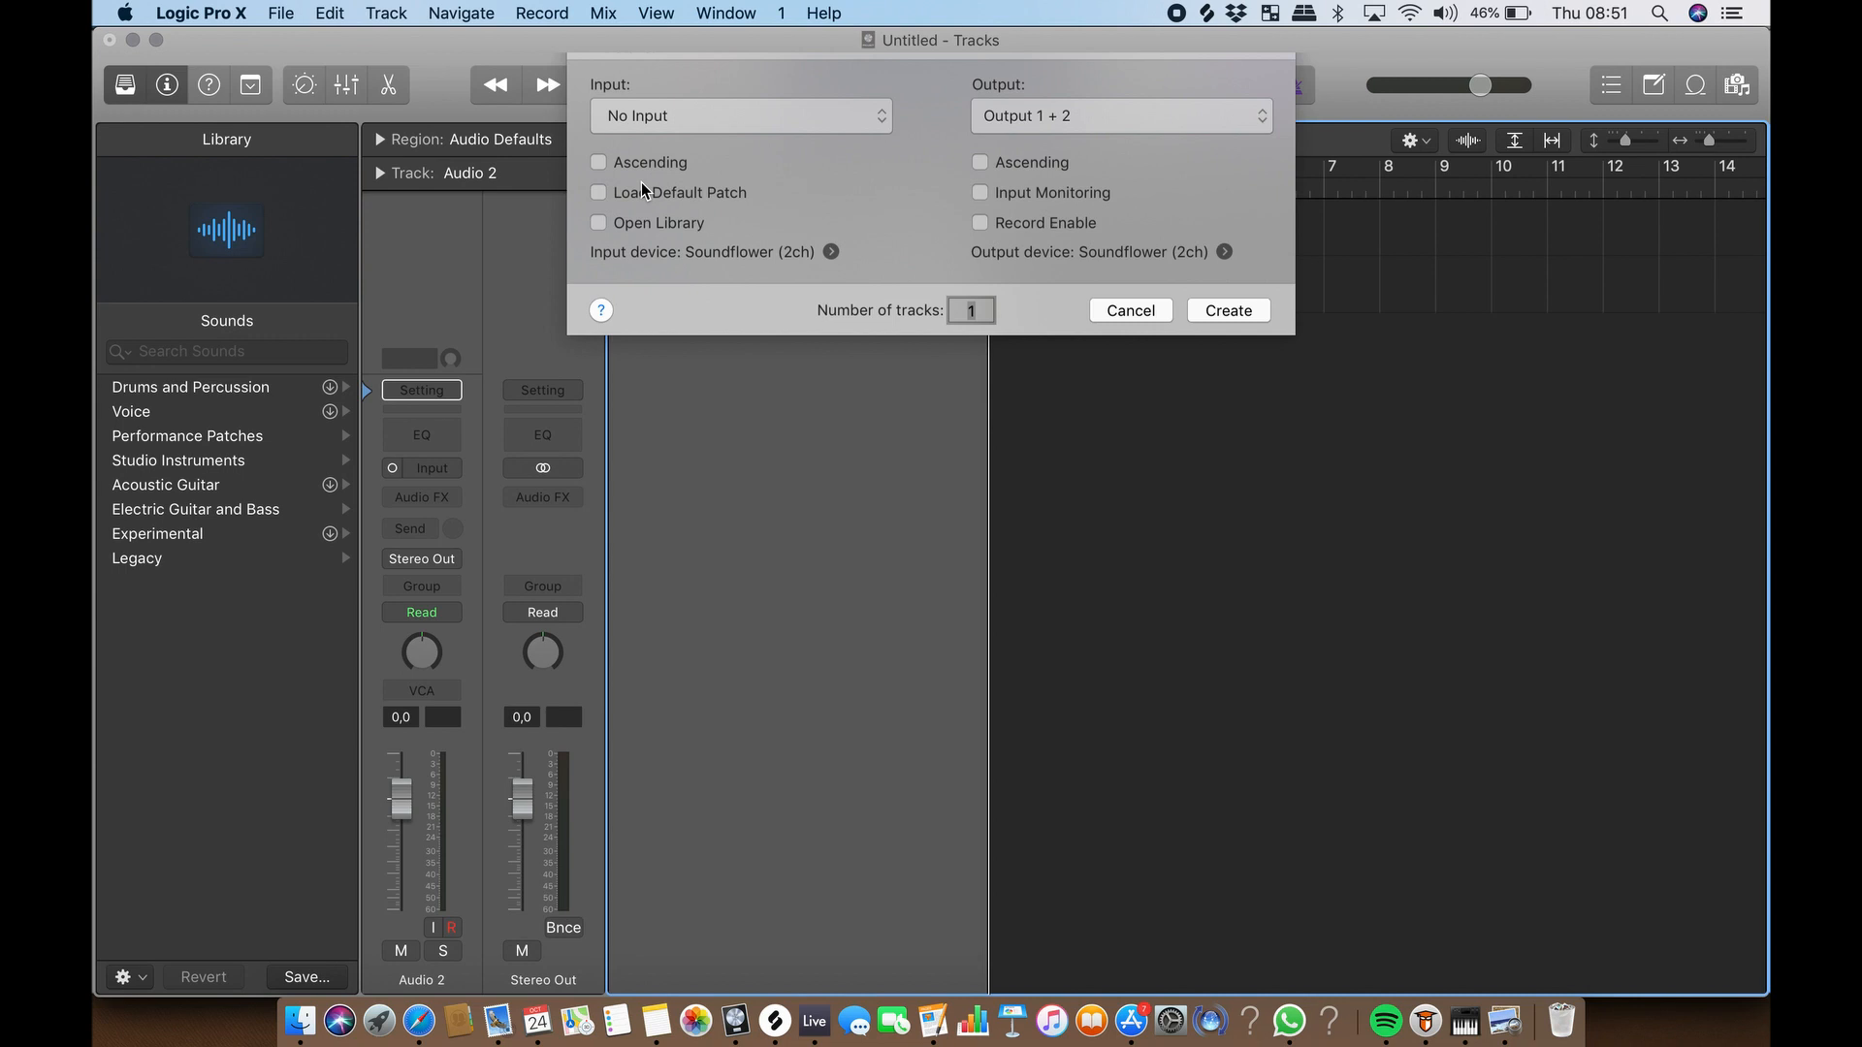
Create a software instrument track, Inst 1, below Audio 2
{"action": "left_click", "coordinate": [698, 109]}
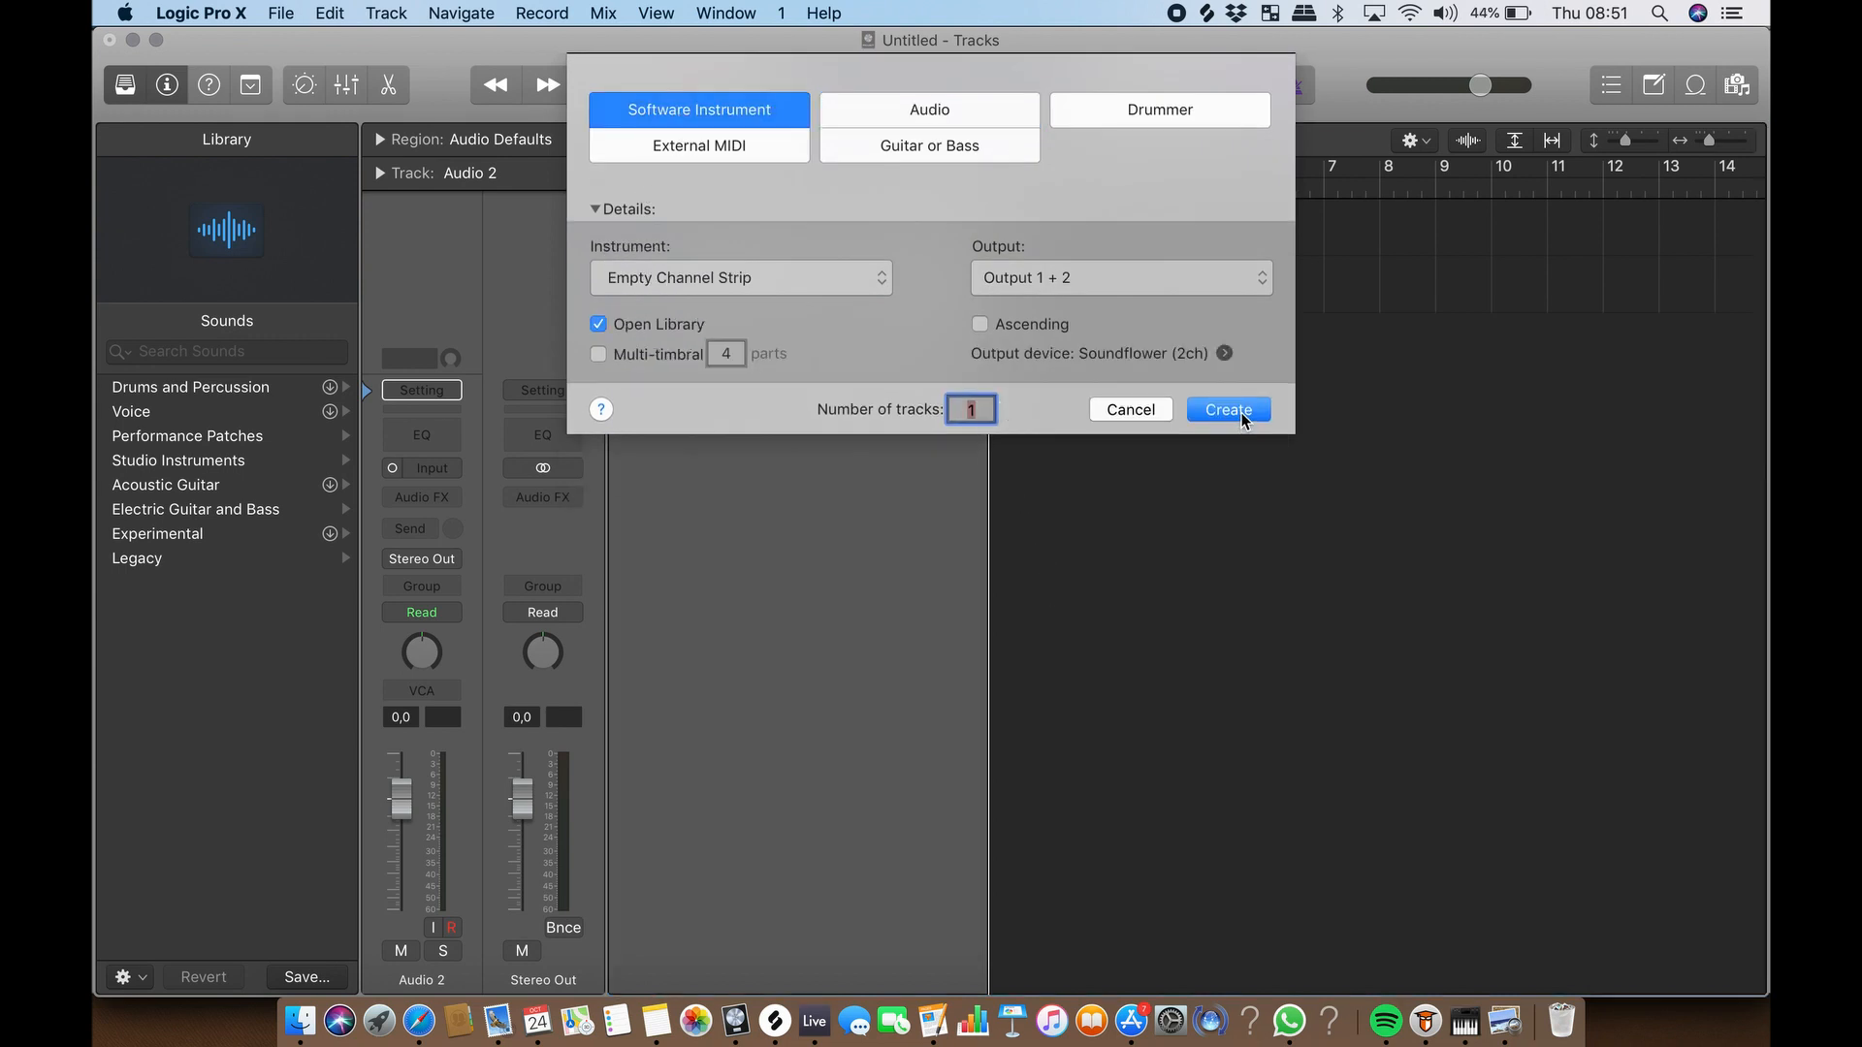
{"action": "left_click", "coordinate": [1228, 409]}
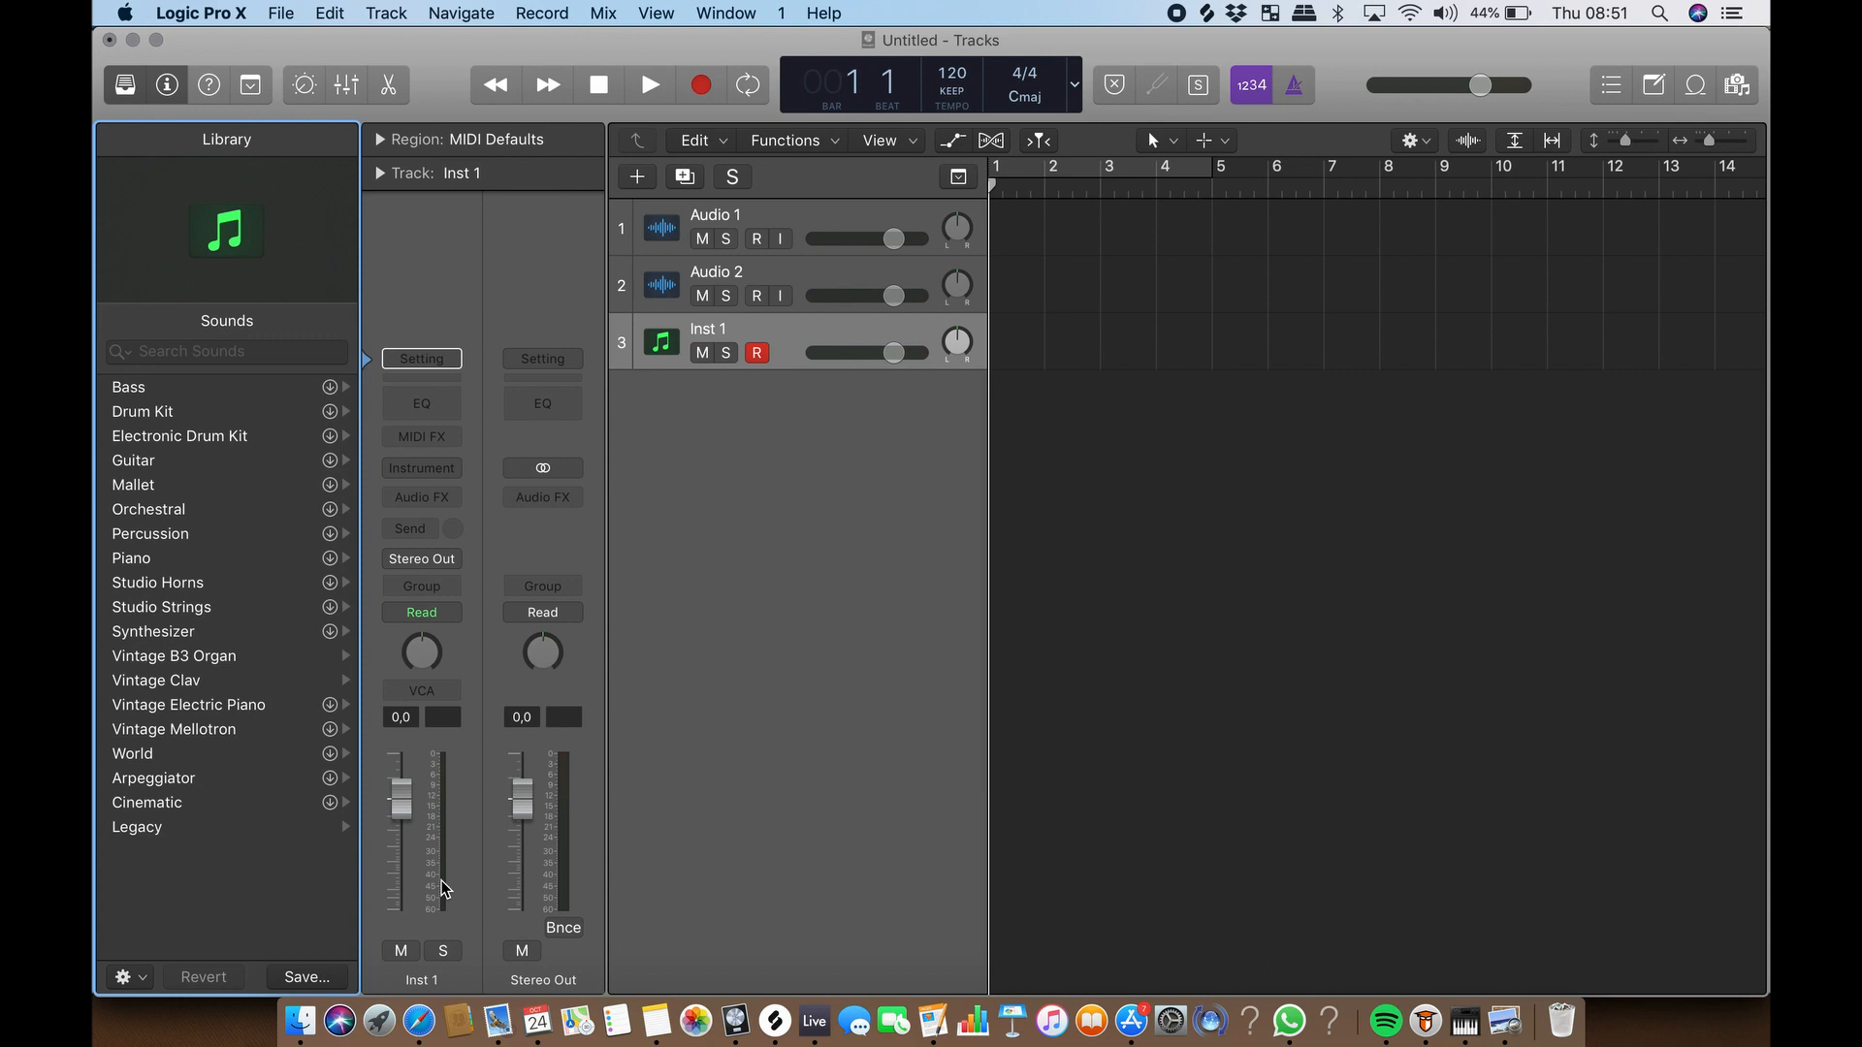
{"action": "left_click_drag", "start_coordinate": [401, 819], "coordinate": [401, 796]}
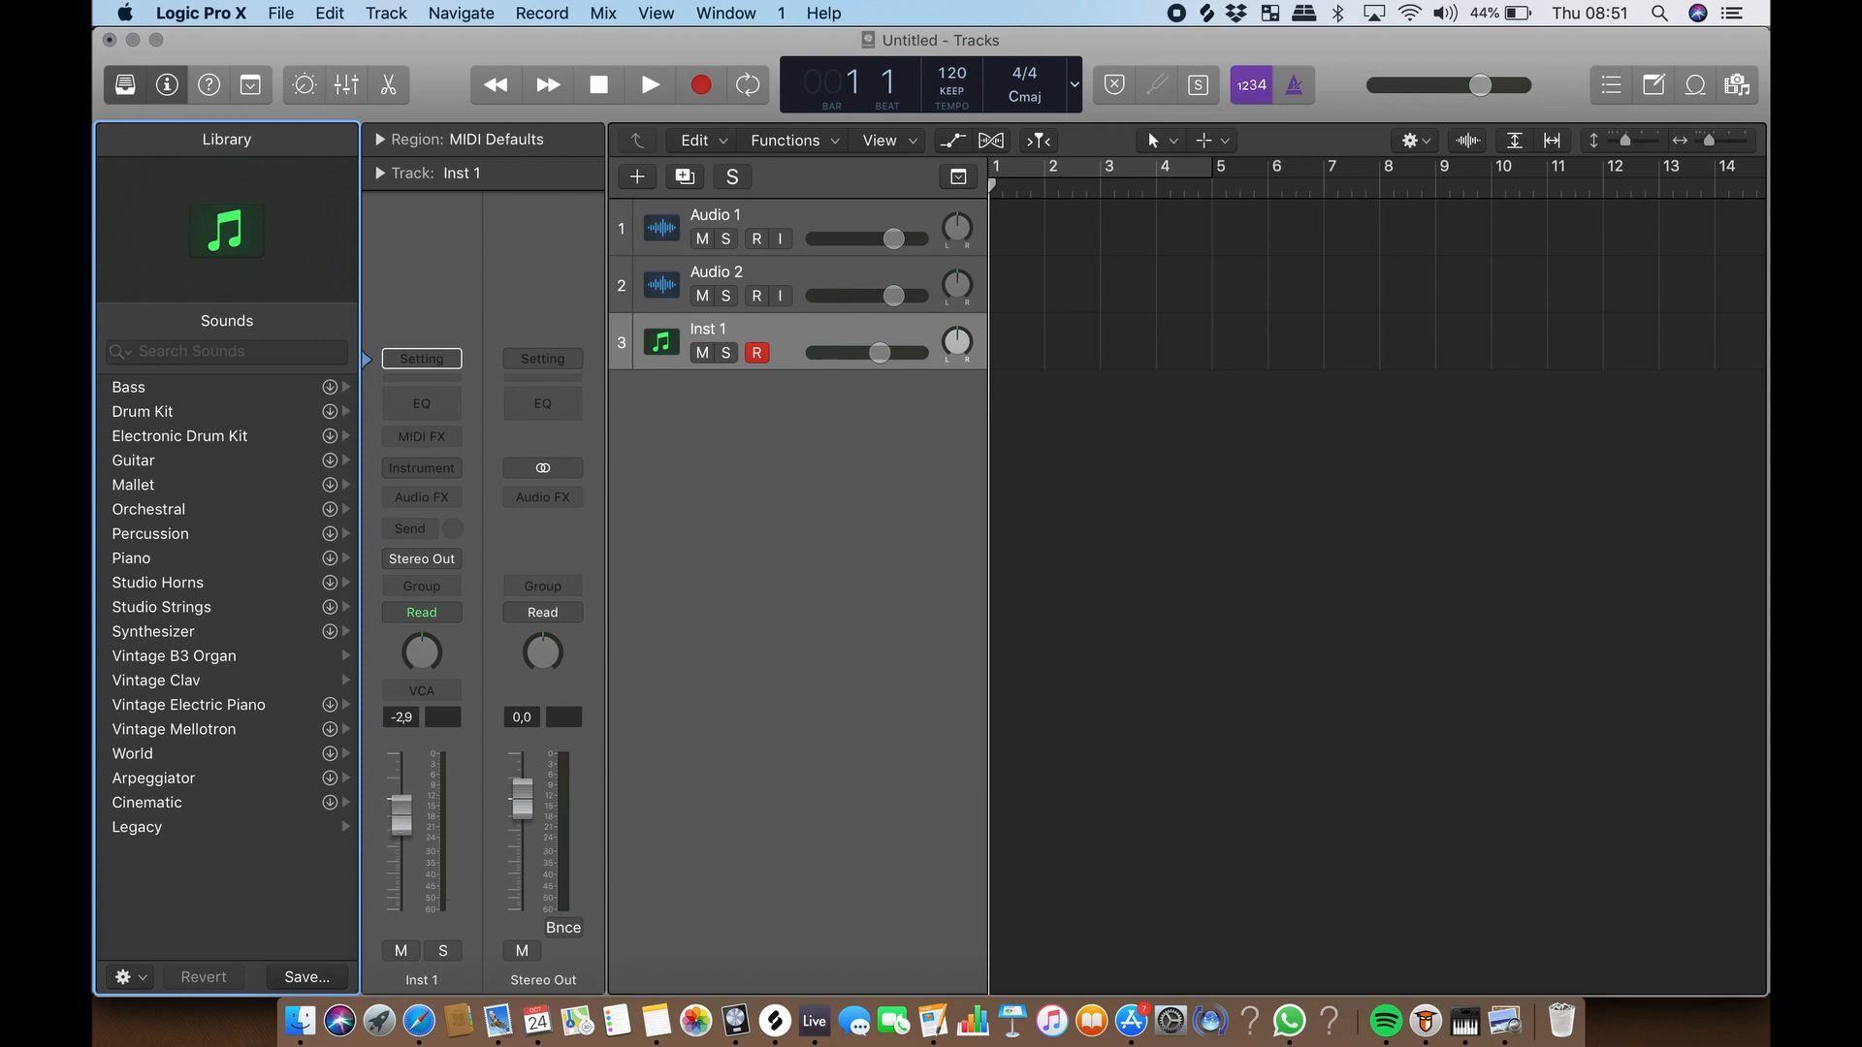
{"action": "left_click_drag", "start_coordinate": [408, 808], "coordinate": [408, 825]}
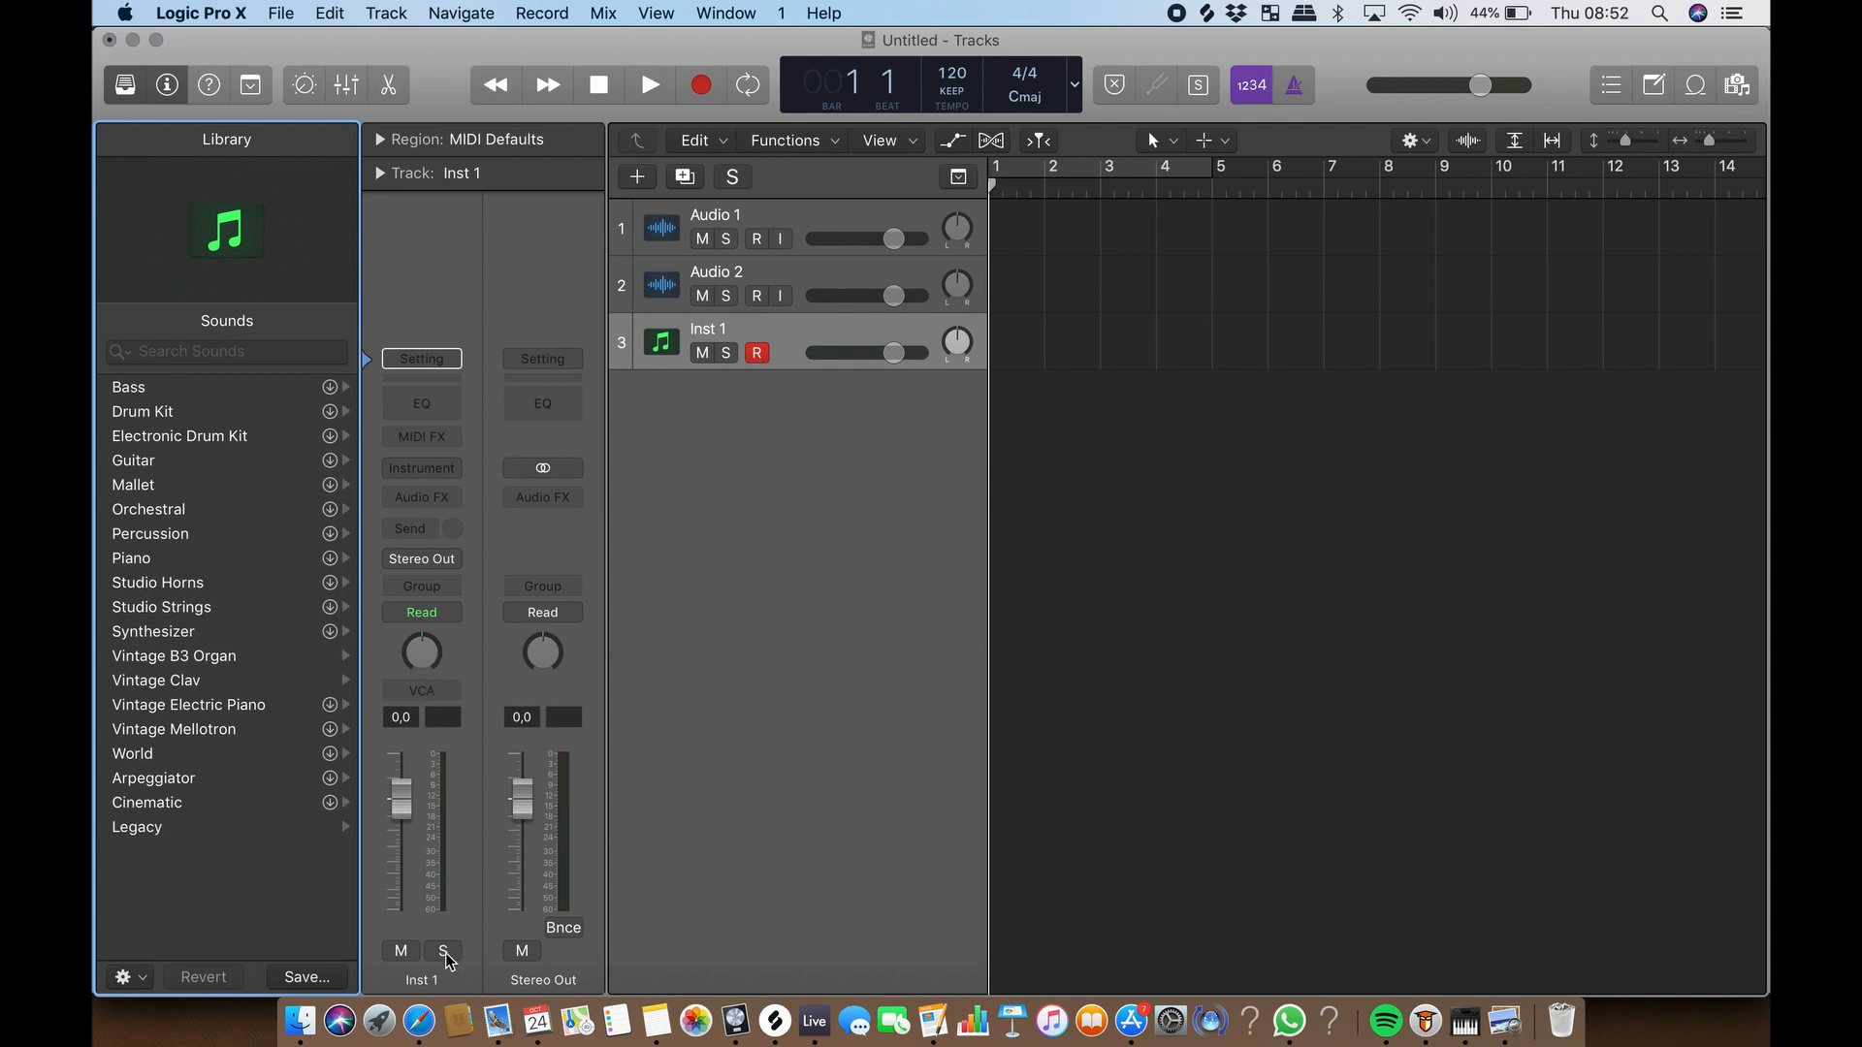
Toggle solo on Inst 1, then mute the Inst 1 track
{"action": "left_click", "coordinate": [443, 950]}
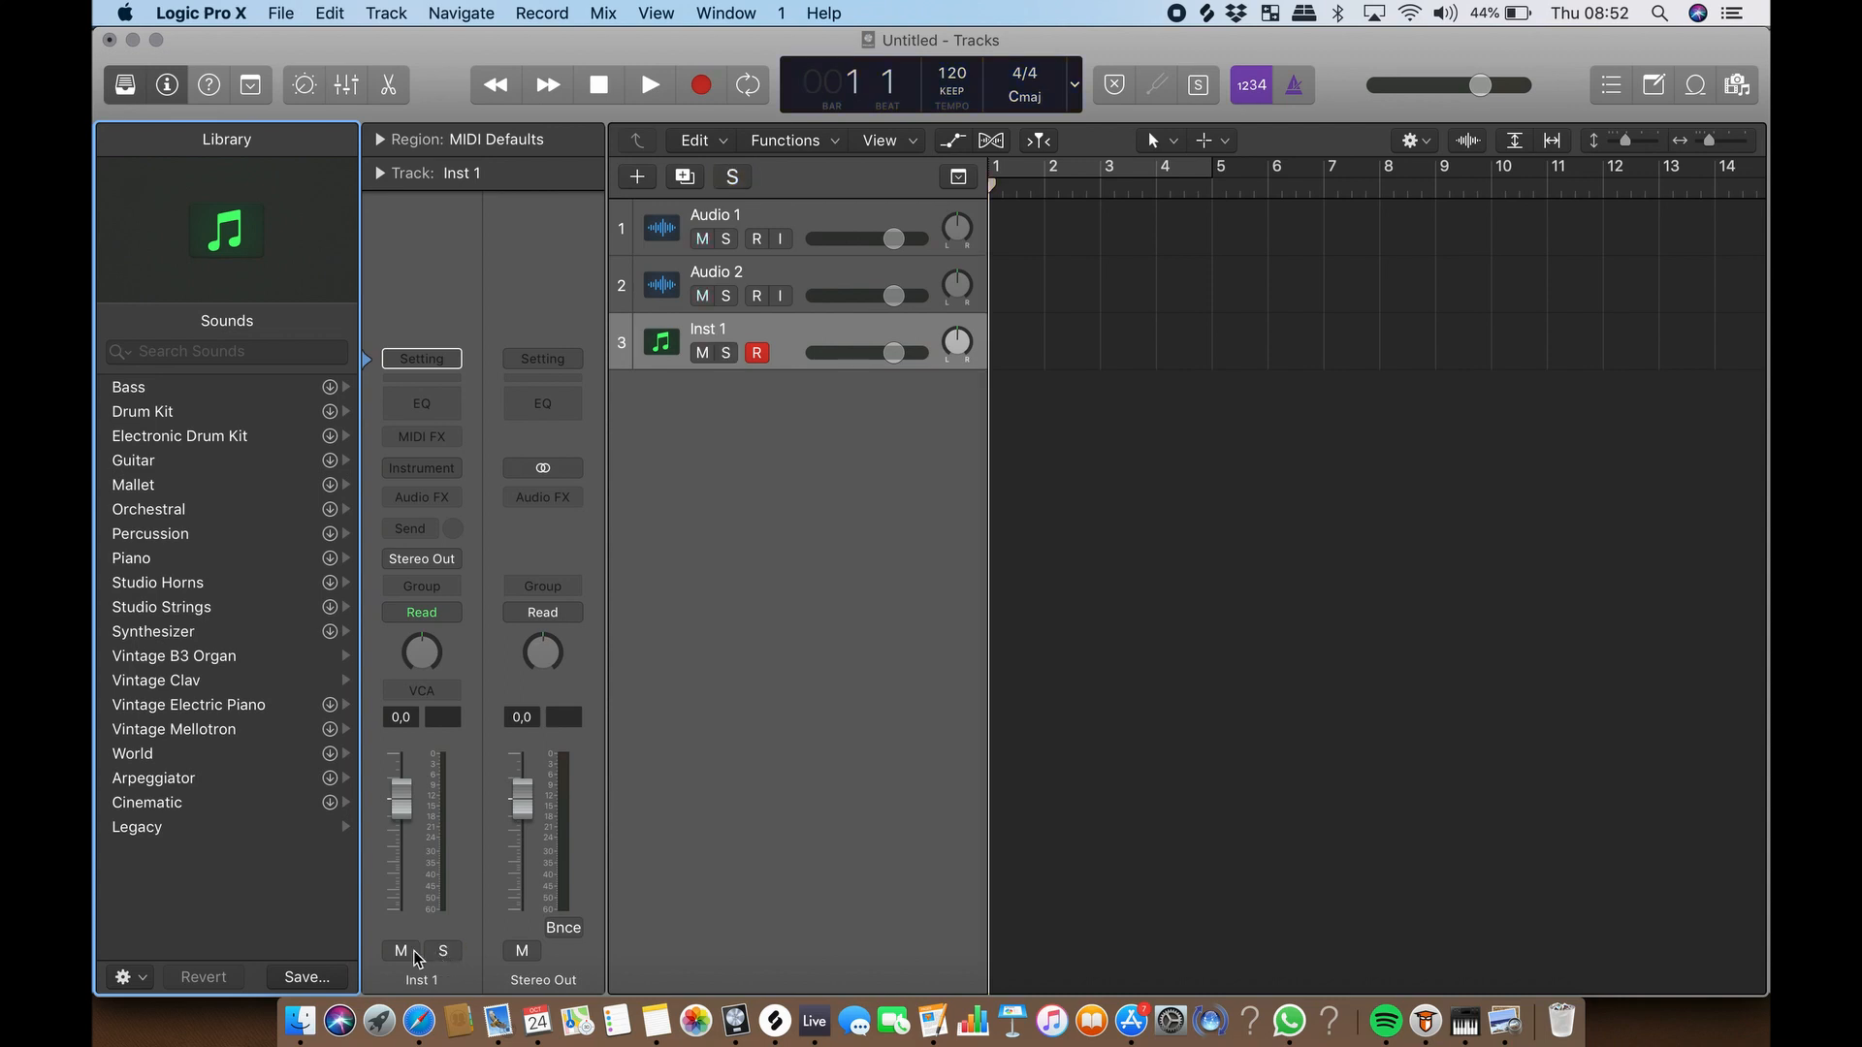
{"action": "left_click", "coordinate": [401, 951]}
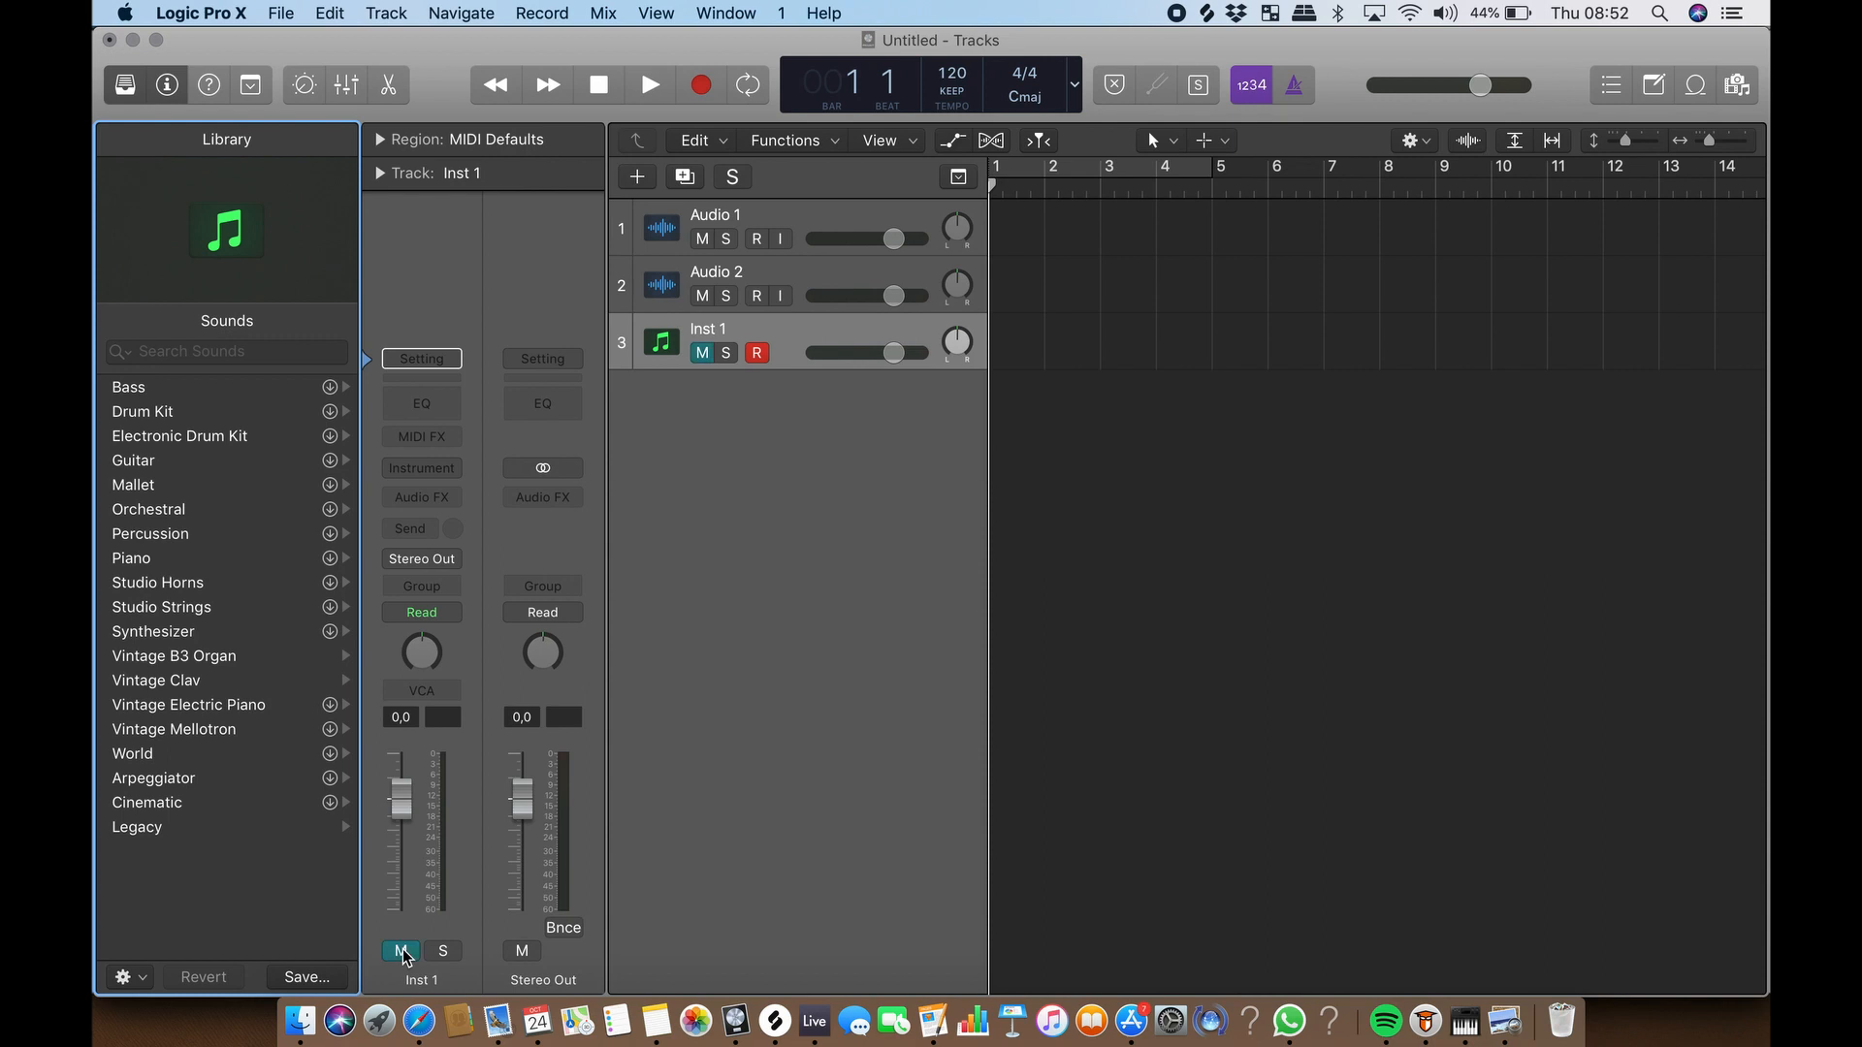